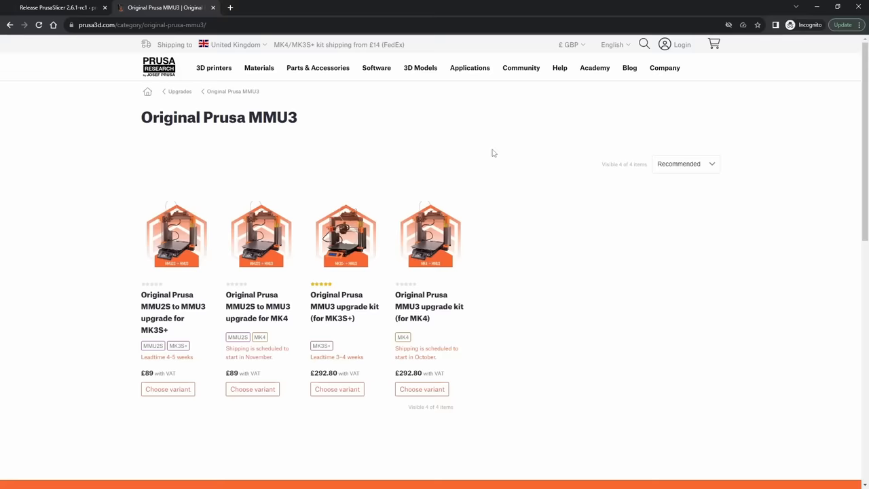
pyautogui.moveTo(424, 312)
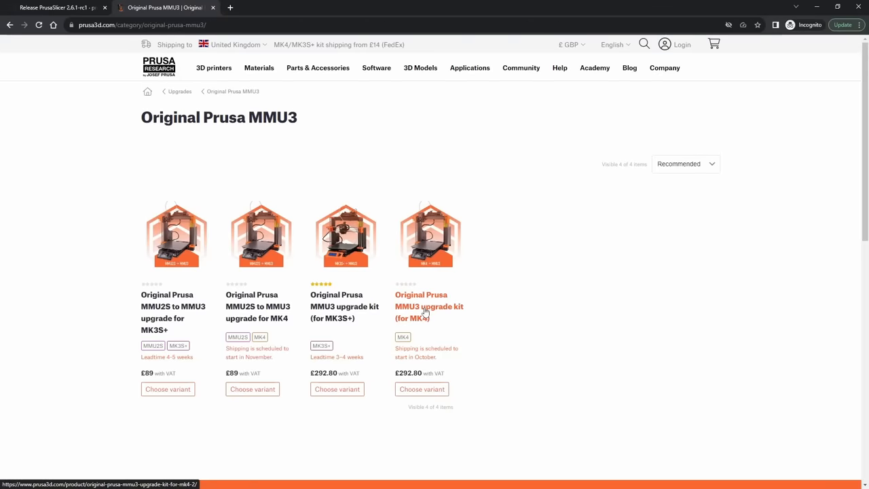
# Open the Original Prusa MMU3 upgrade kit (for MK4) product page, then return to PrusaSlicer
pyautogui.click(426, 306)
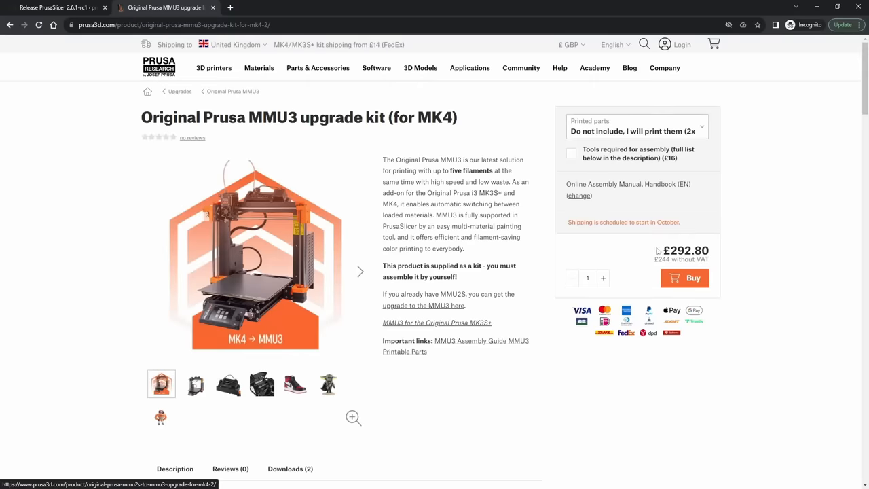
pyautogui.moveTo(577, 222); pyautogui.dragTo(679, 222)
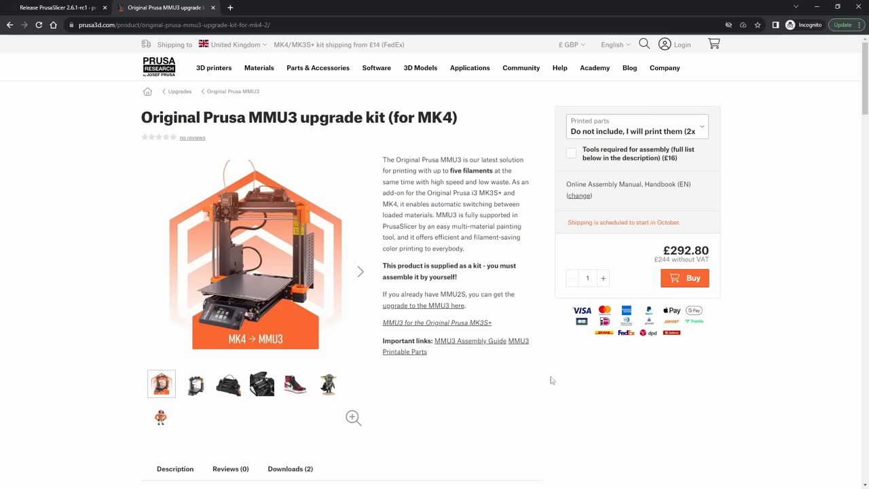
pyautogui.click(58, 7)
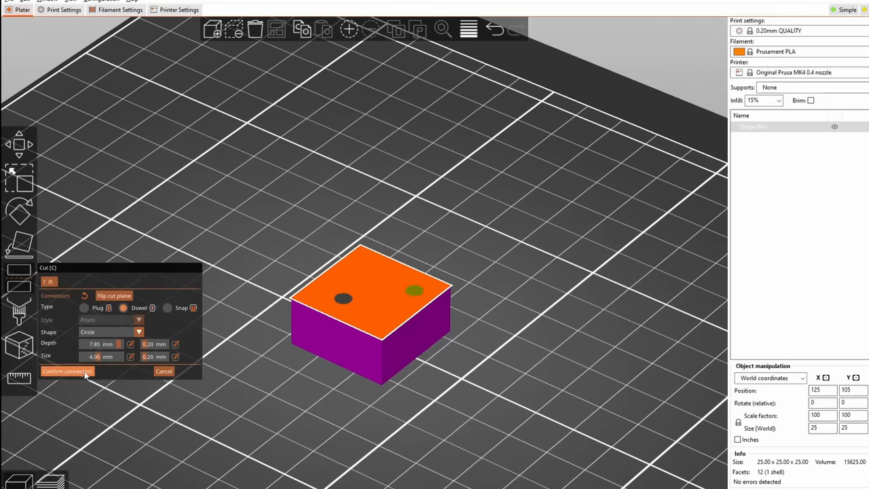
# Confirm the dowel connectors and cut the box into two pieces
pyautogui.click(65, 372)
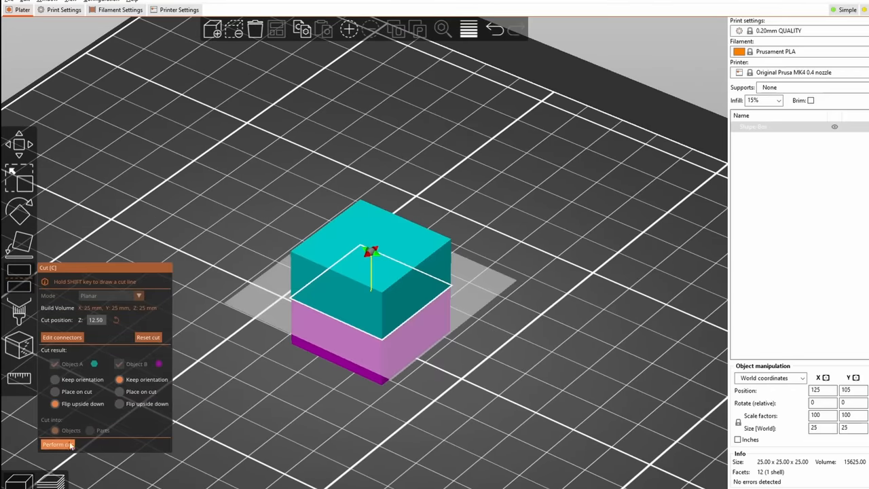
pyautogui.click(59, 445)
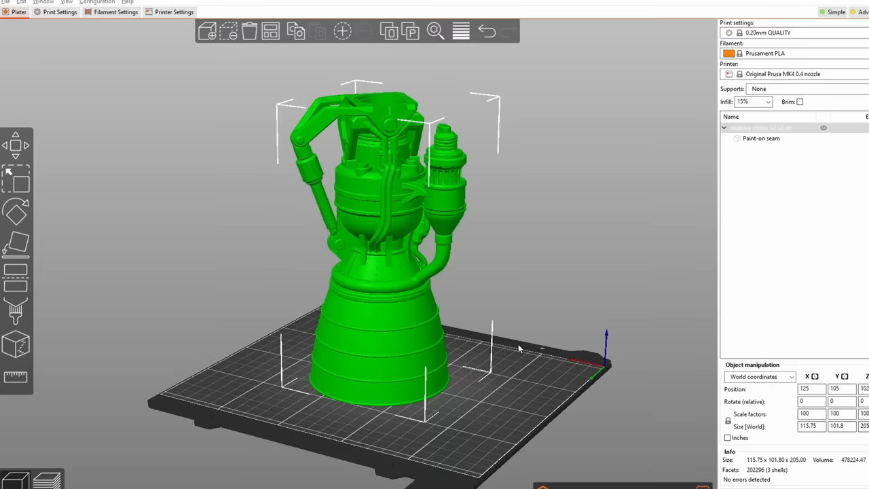
# Start a cut on the rocket engine and slide the plane to about 27.5 mm height
pyautogui.moveTo(519, 350); pyautogui.dragTo(441, 382)
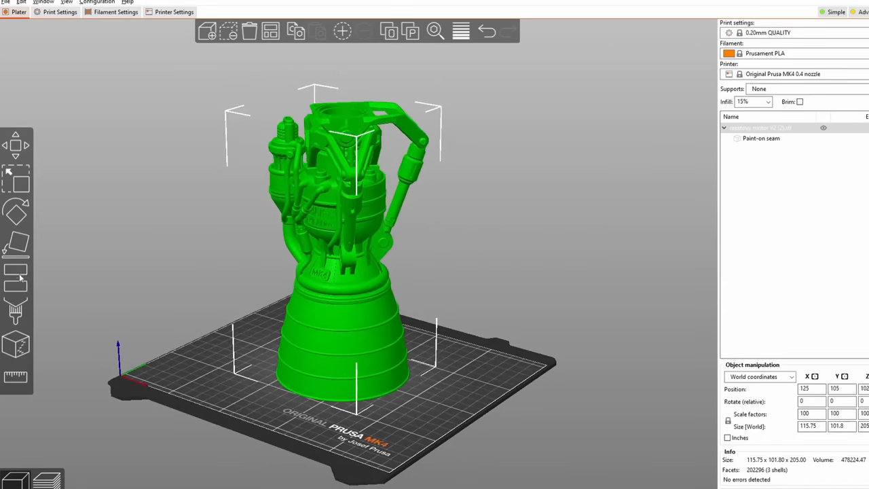
pyautogui.click(17, 278)
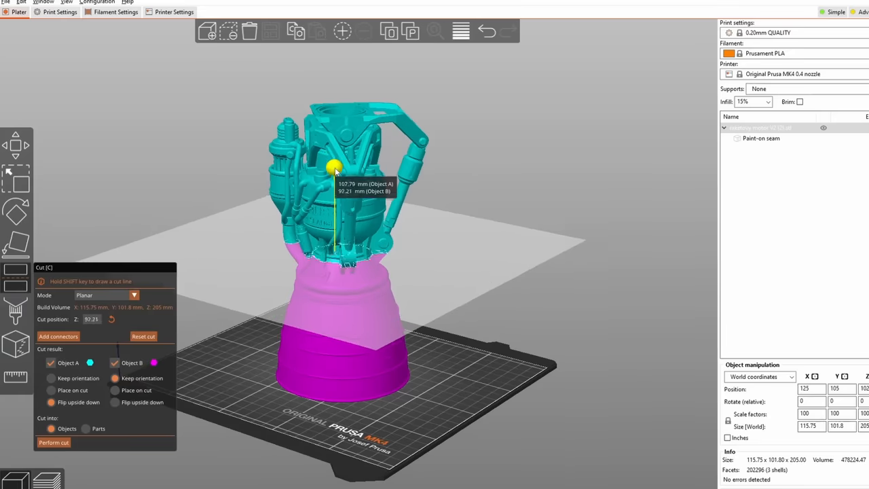
pyautogui.moveTo(336, 167); pyautogui.dragTo(336, 193)
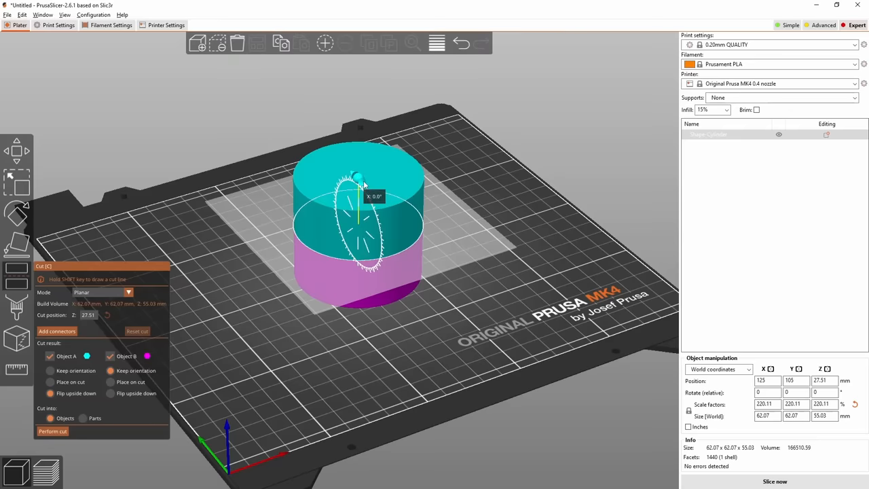
# Tilt the cut plane through the model using the rotation ring
pyautogui.moveTo(358, 178); pyautogui.dragTo(370, 190)
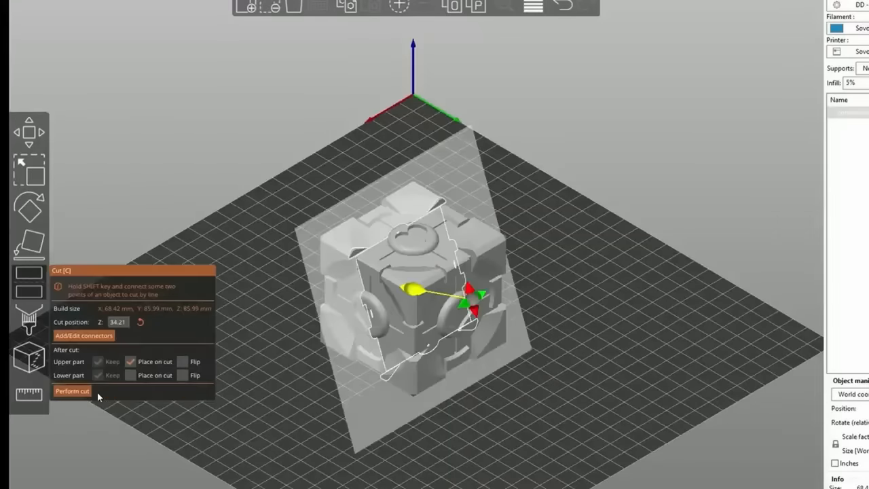
# Cut the cube along the angled plane, then split the fox with confirmed dowel connectors
pyautogui.click(74, 392)
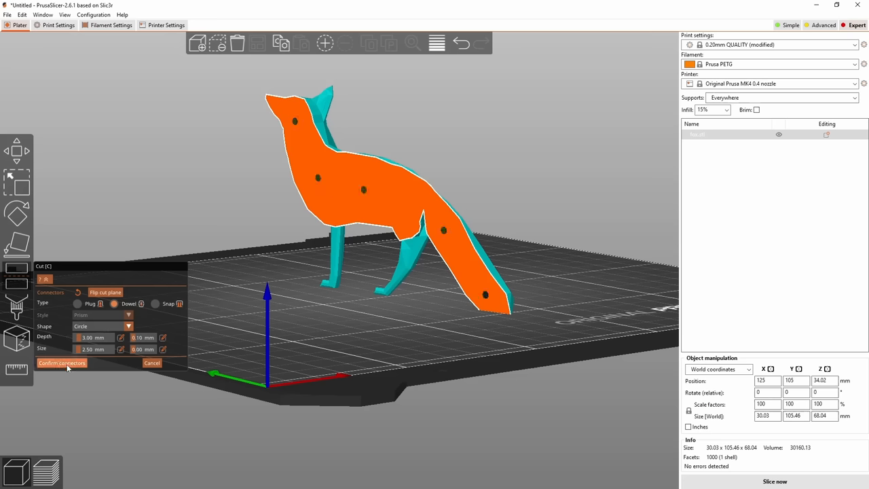
pyautogui.click(62, 363)
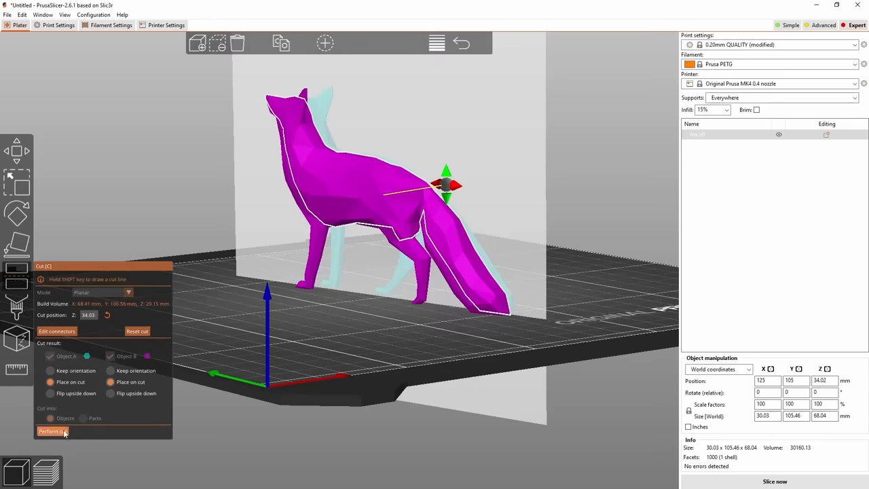
pyautogui.click(51, 433)
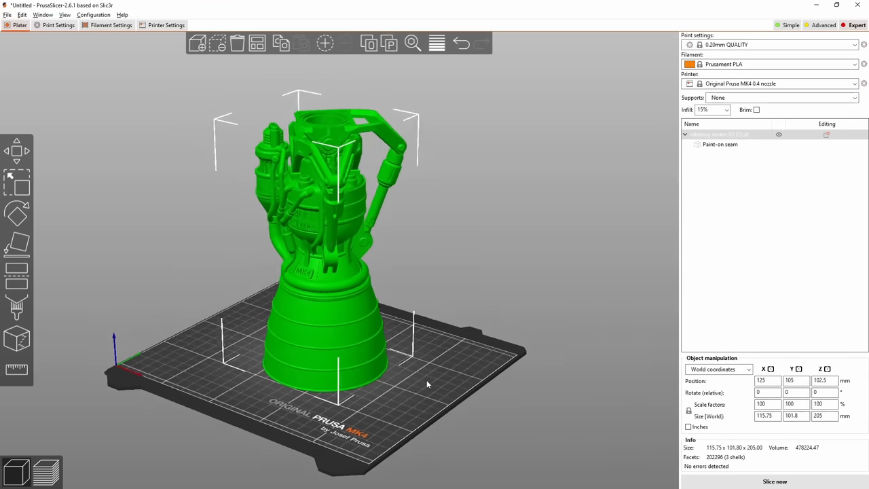
# Place a cut plane on the engine at about 77 mm, just above the nozzle, and flip its direction
pyautogui.click(15, 249)
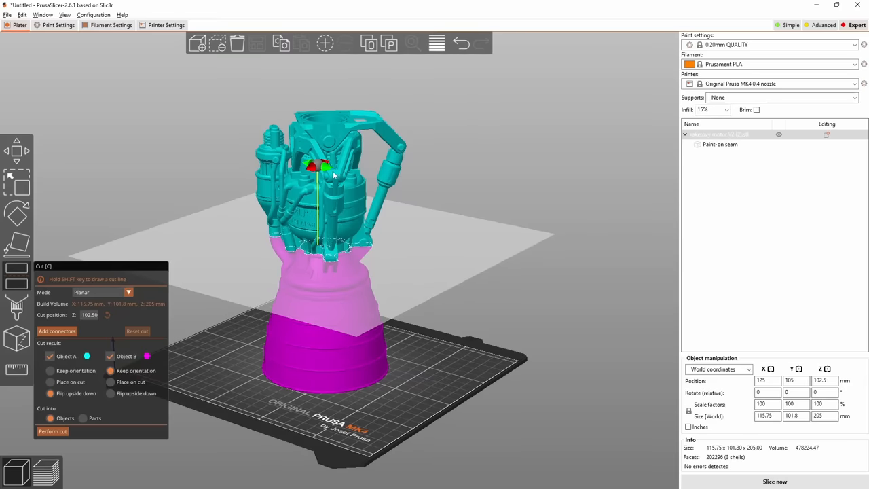
pyautogui.moveTo(319, 173); pyautogui.dragTo(319, 196)
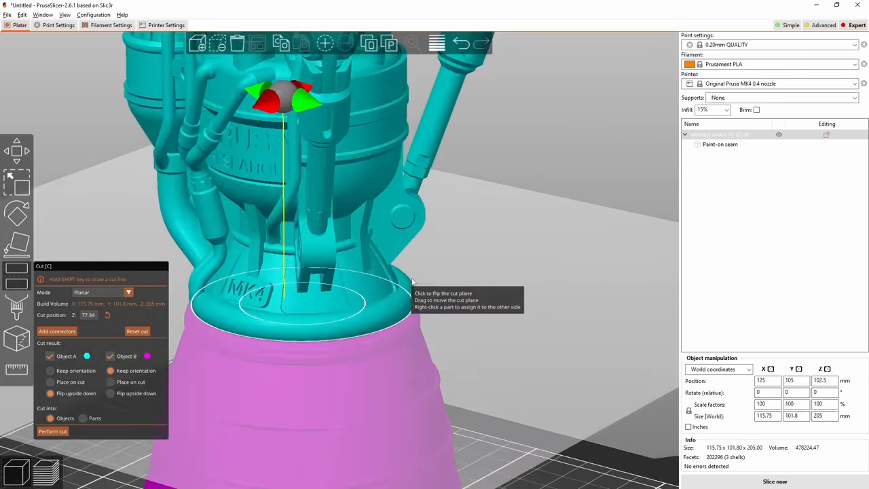
pyautogui.click(57, 331)
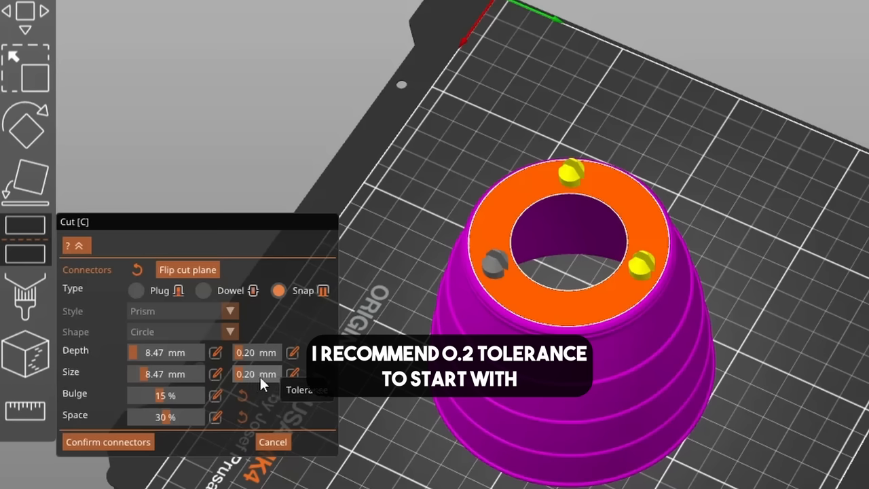
pyautogui.moveTo(284, 383)
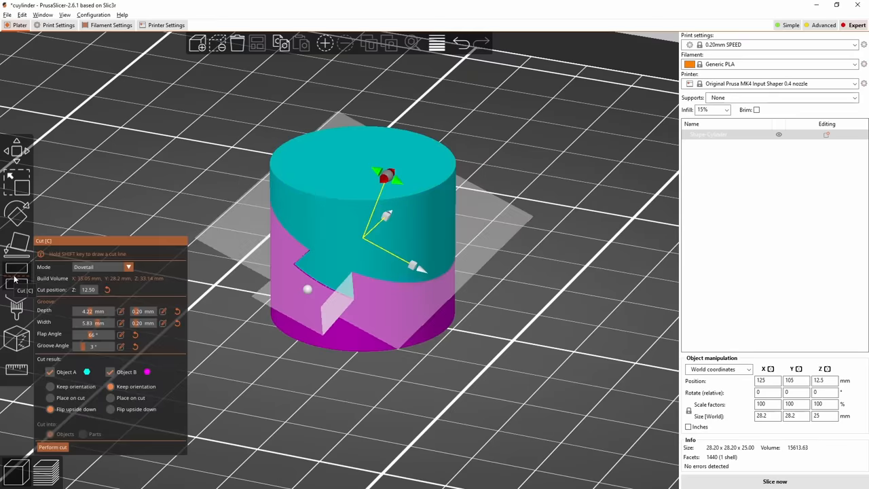
pyautogui.moveTo(404, 224)
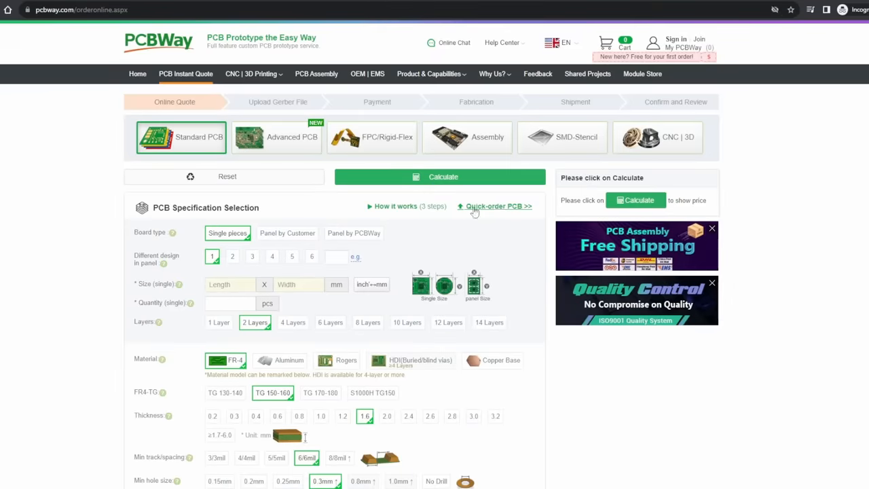
pyautogui.moveTo(491, 213)
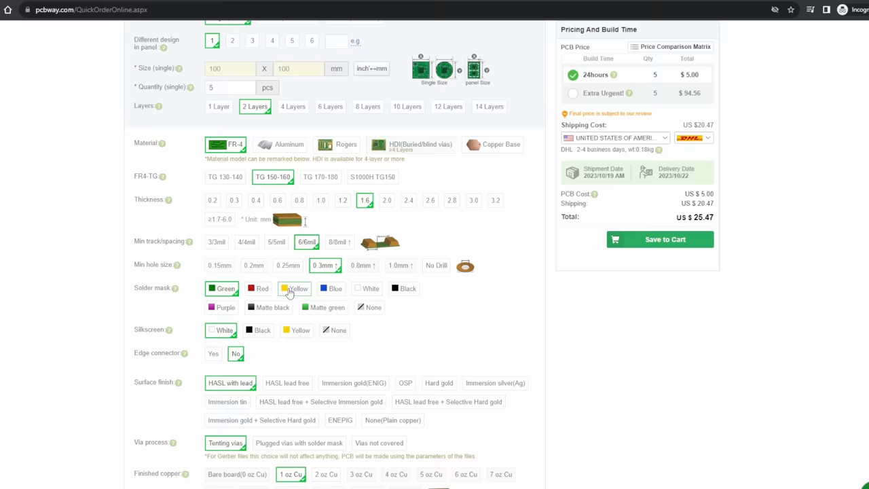
# Choose the 3-4 day build time for five 100×100 mm two-layer boards, about US$25
pyautogui.click(323, 307)
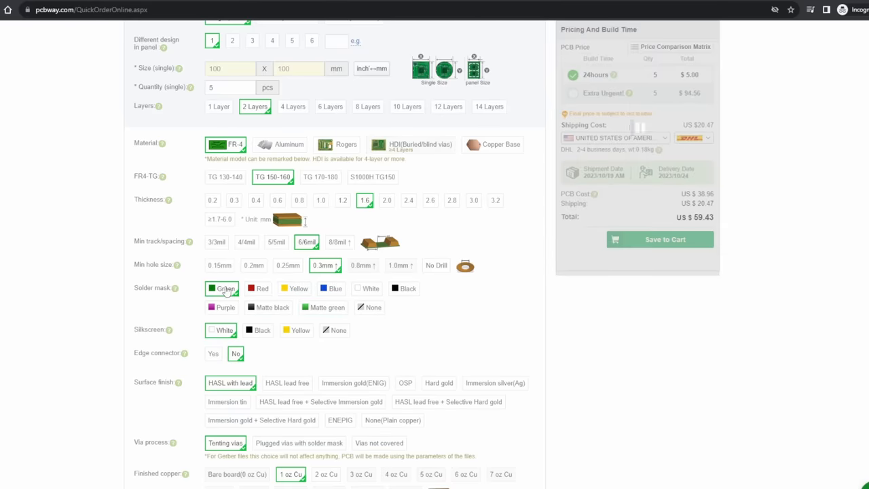
pyautogui.click(258, 288)
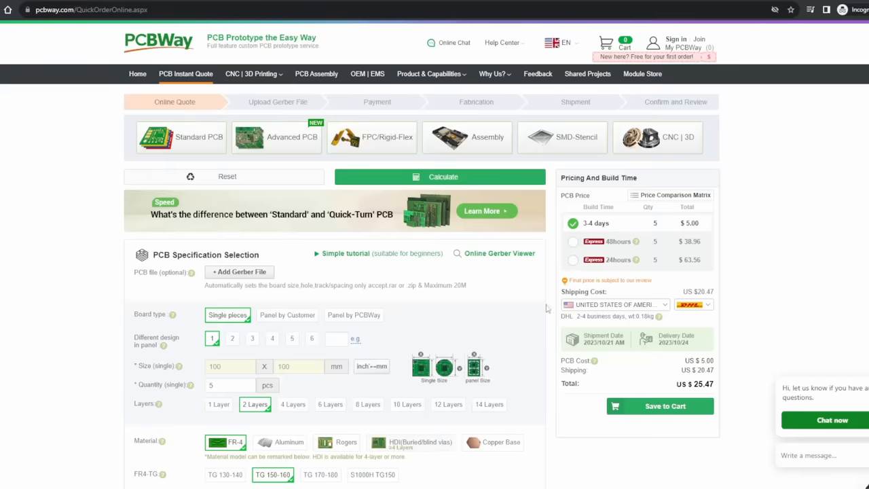
# Open PCBWay's 3D printing quote page and scroll to the resin SLA material options
pyautogui.click(251, 73)
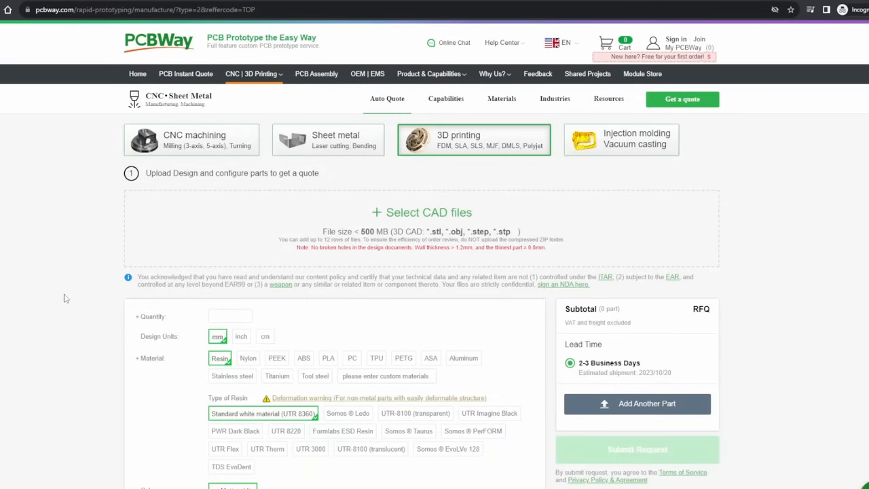
pyautogui.scroll(-3)
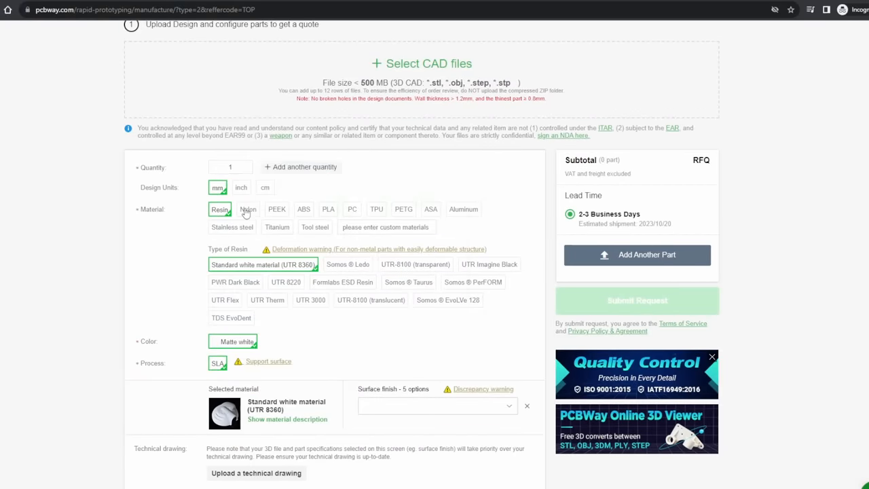
pyautogui.scroll(-3)
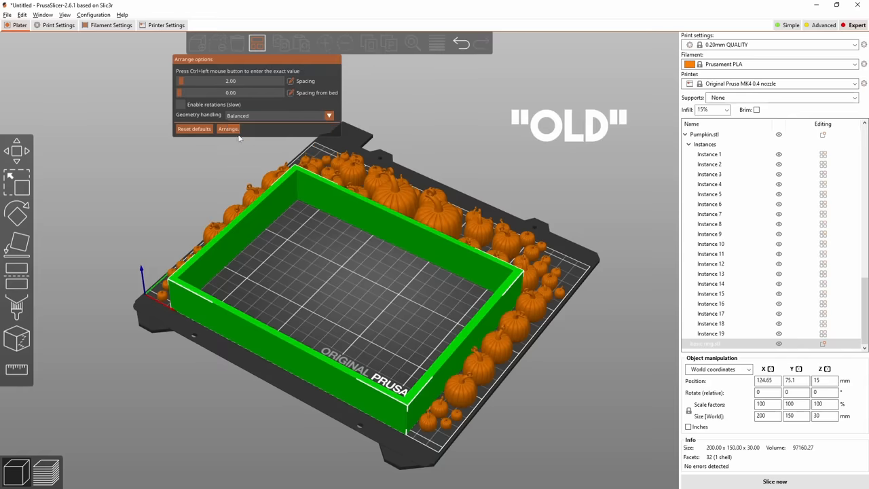
# Arrange the pumpkins so they pack inside the 200×150 mm box
pyautogui.click(228, 129)
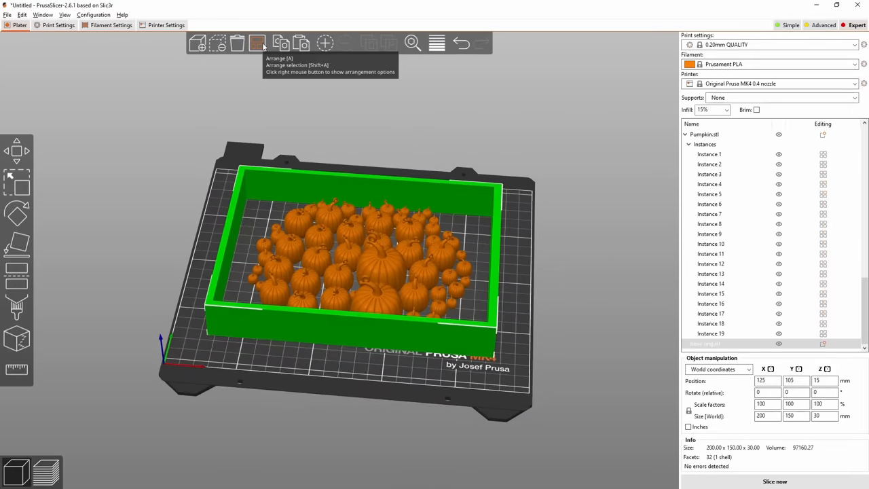
# Select the orange grid tray and bring up the Arrange options popup
pyautogui.click(255, 43)
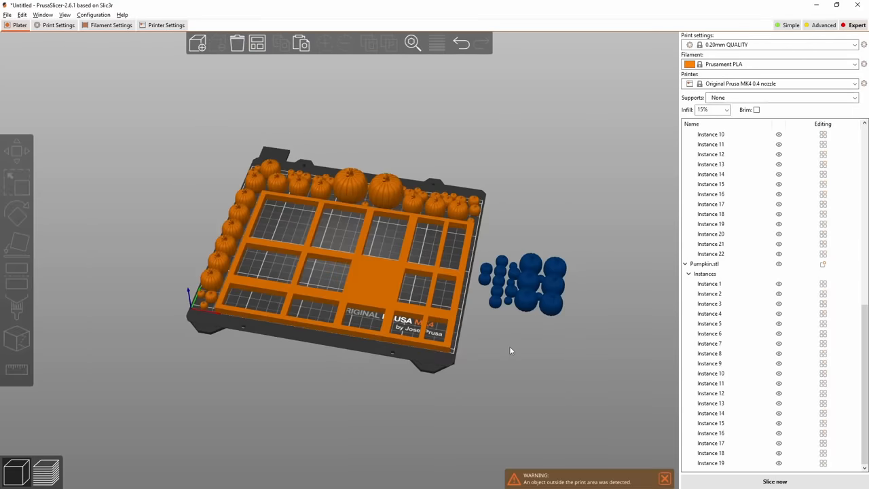
pyautogui.moveTo(486, 339)
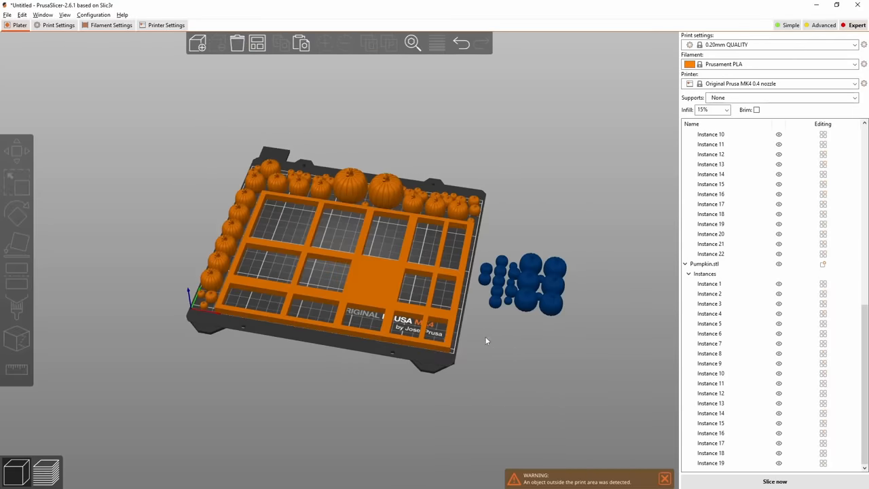
pyautogui.click(376, 299)
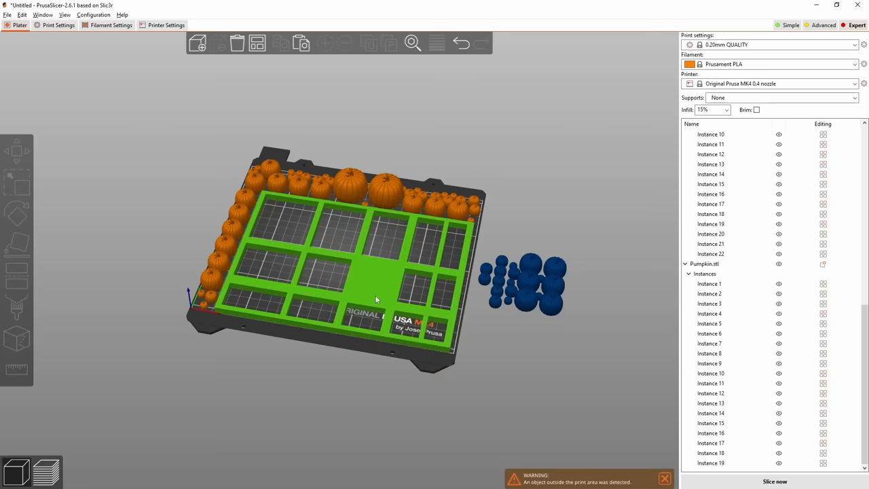
pyautogui.click(257, 44)
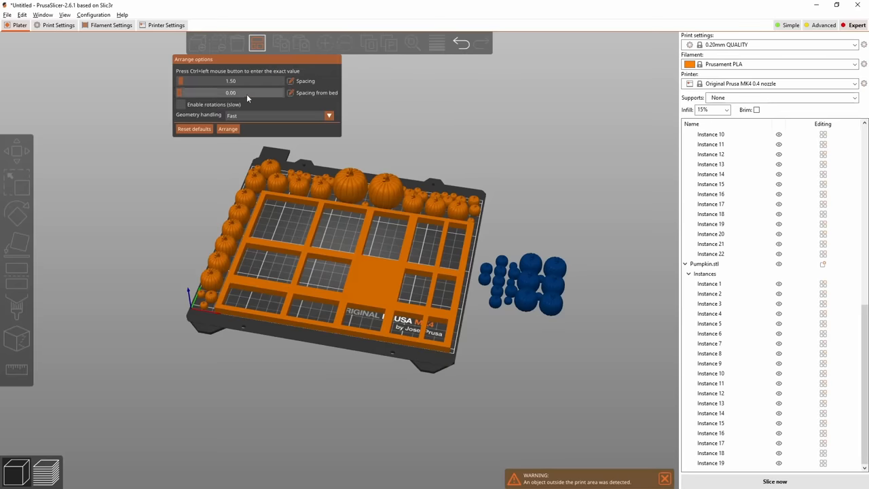
# Re-arrange with Geometry handling set to Balanced so pumpkins fill the tray compartments
pyautogui.click(328, 115)
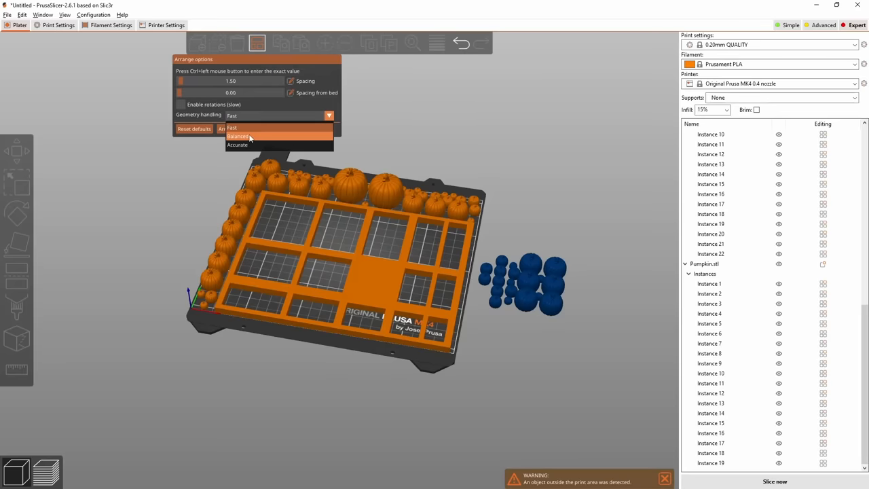
pyautogui.click(244, 136)
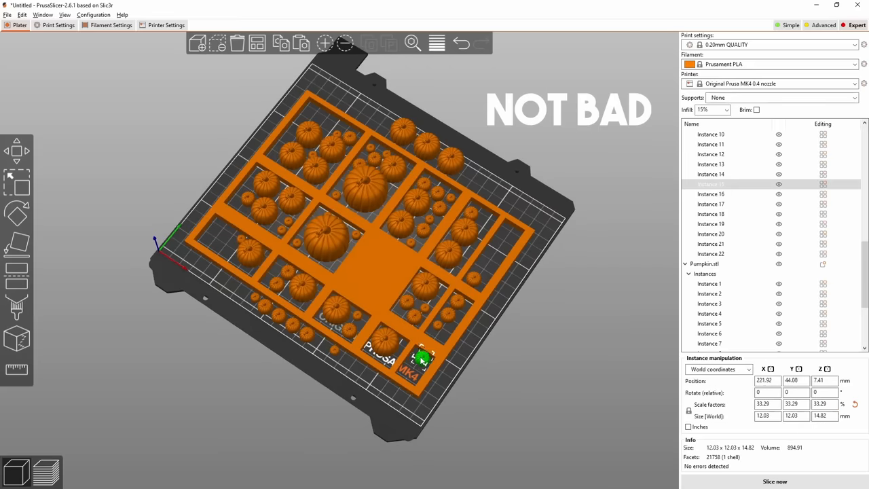
pyautogui.moveTo(420, 356); pyautogui.dragTo(478, 284)
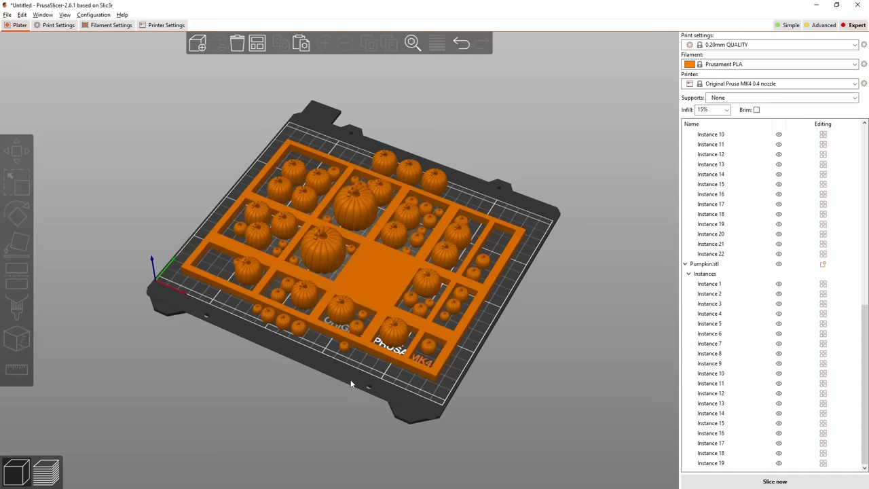
# Reopen the Arrange options and the geometry handling choices for the ring part
pyautogui.click(256, 44)
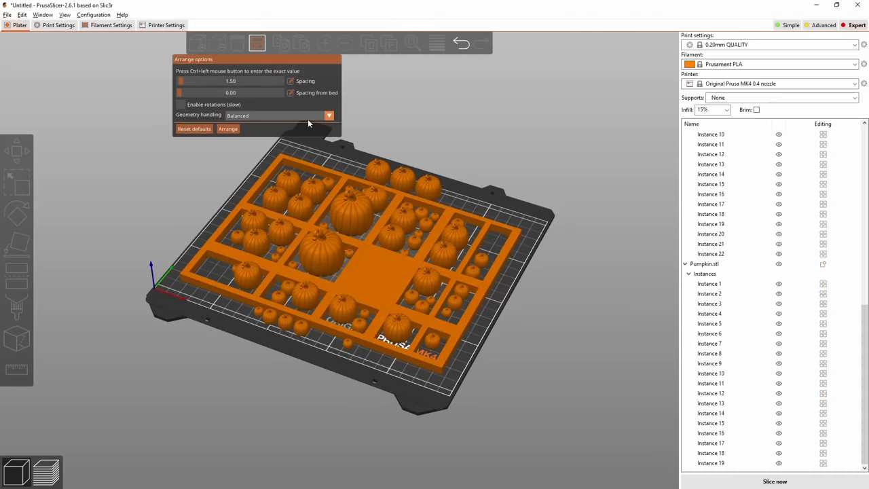
pyautogui.click(329, 115)
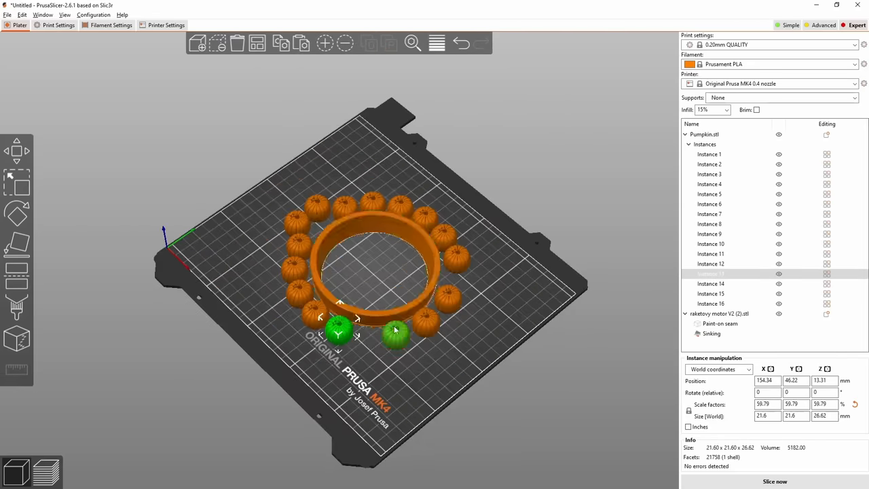
# Move the pumpkins beside the ring and set Arrange spacing to an exact 2.00 with Balanced handling
pyautogui.moveTo(340, 332); pyautogui.dragTo(395, 279)
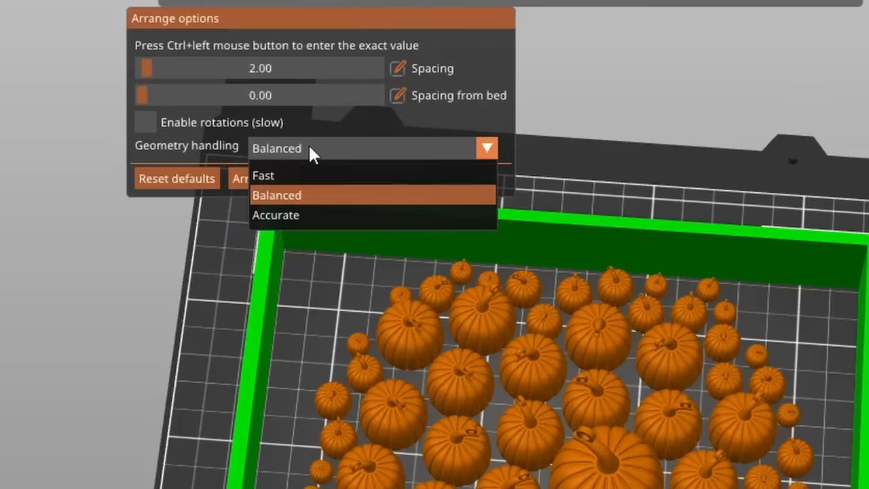
pyautogui.moveTo(285, 202)
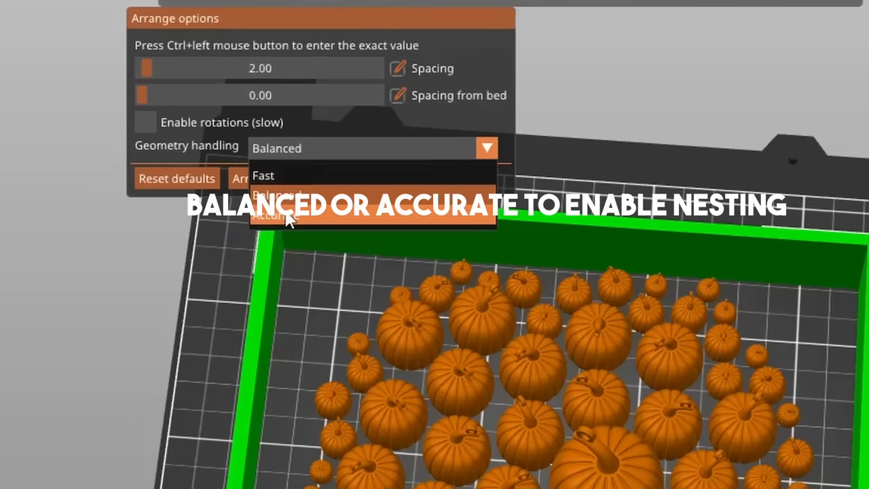
pyautogui.moveTo(295, 61)
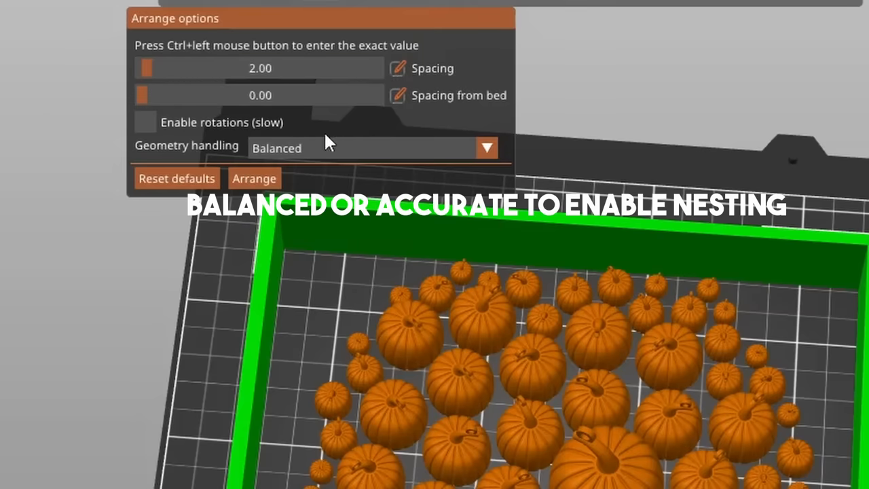
pyautogui.click(257, 68)
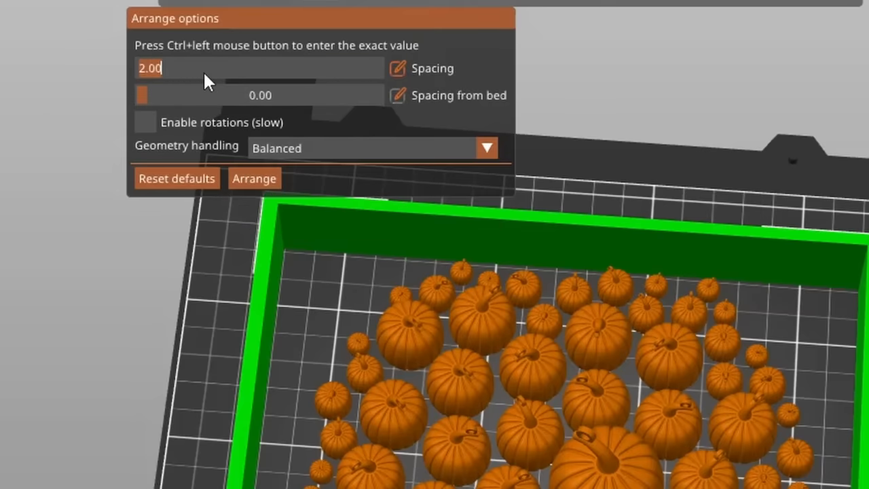
pyautogui.click(254, 178)
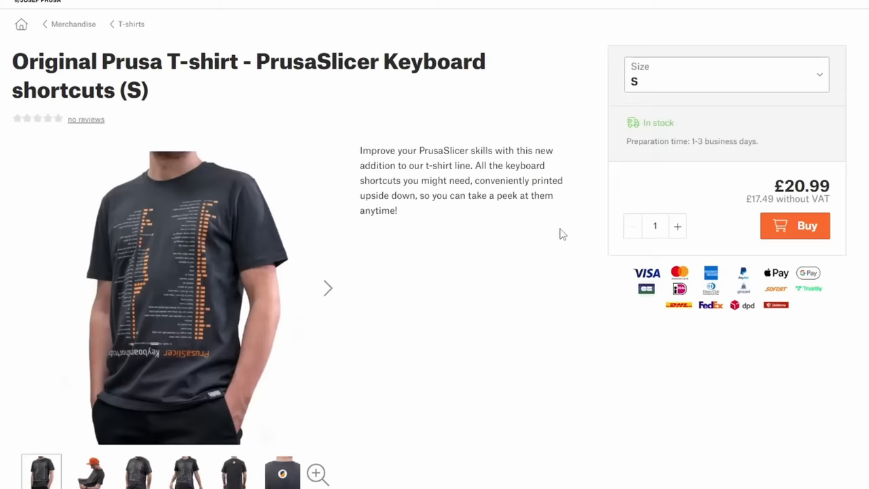
pyautogui.moveTo(411, 250)
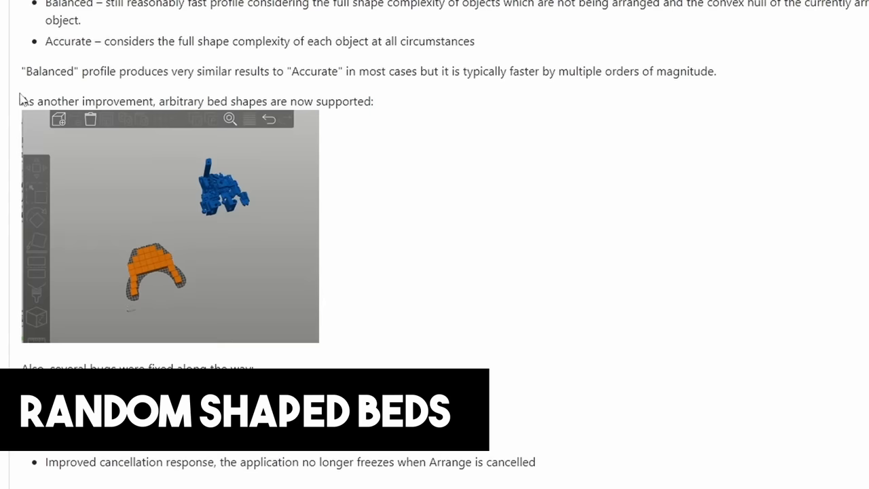
# Scroll the release notes to the passage announcing arbitrary bed shape support
pyautogui.moveTo(21, 101); pyautogui.dragTo(373, 101)
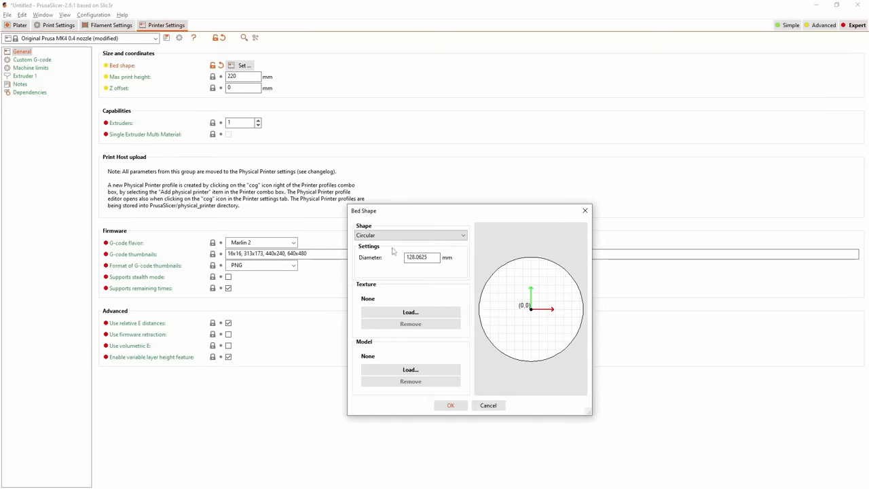
# Load a custom notched-circle bed shape from an STL file and view the pumpkins on it
pyautogui.click(410, 235)
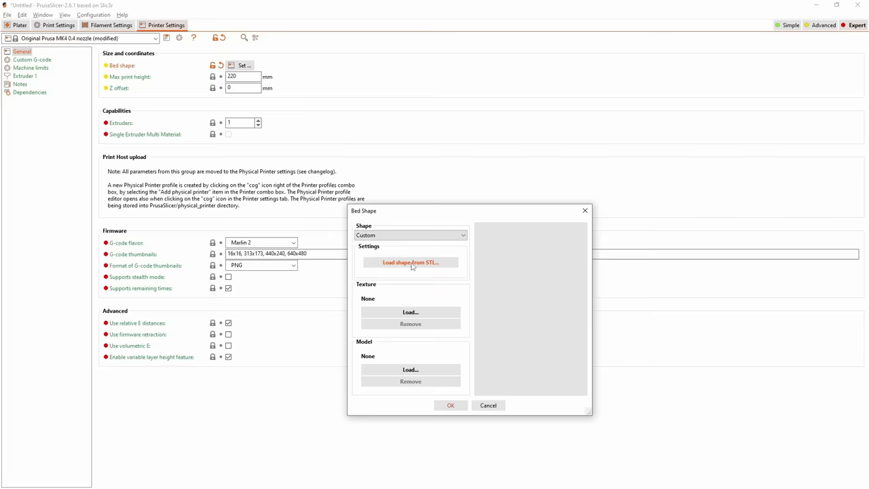
pyautogui.click(409, 262)
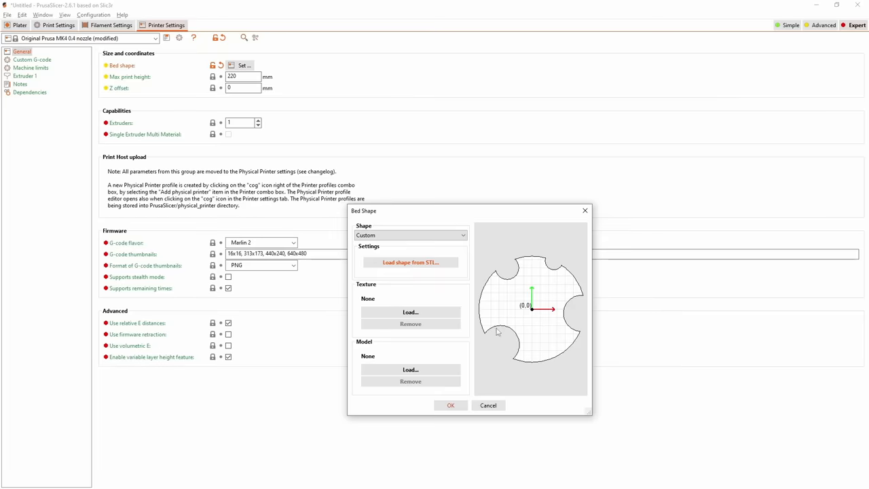
pyautogui.moveTo(475, 389)
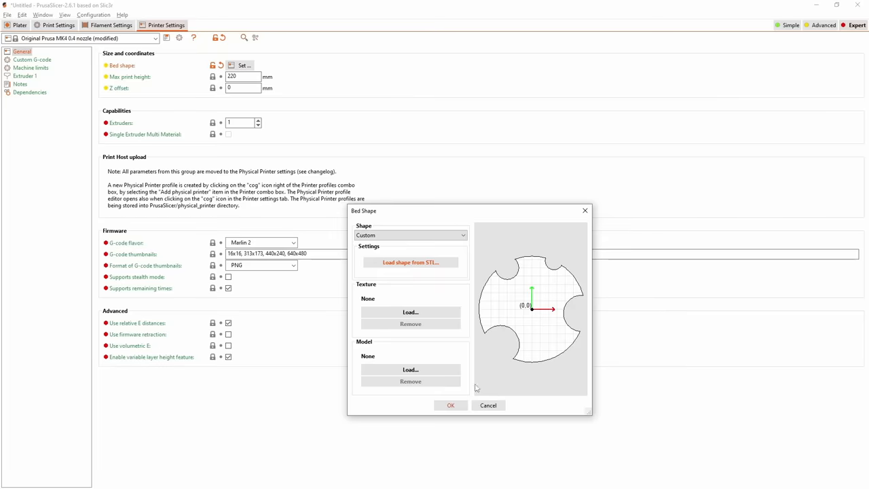
pyautogui.click(451, 405)
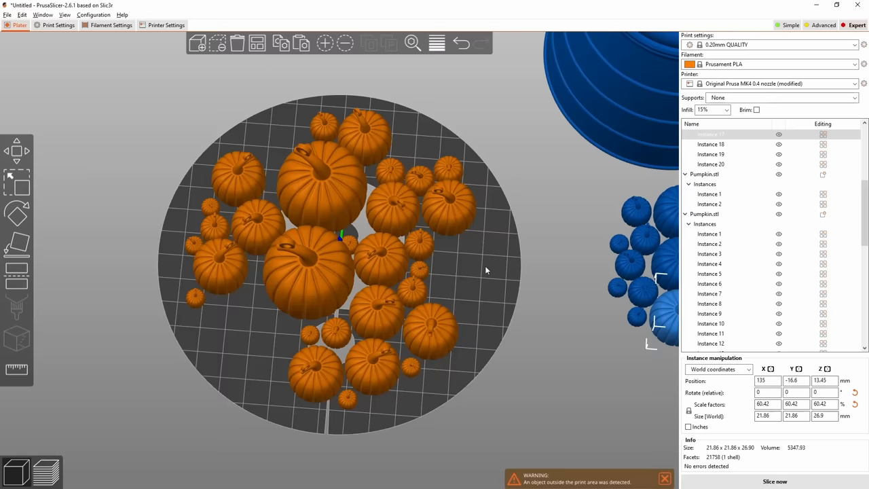
pyautogui.click(377, 313)
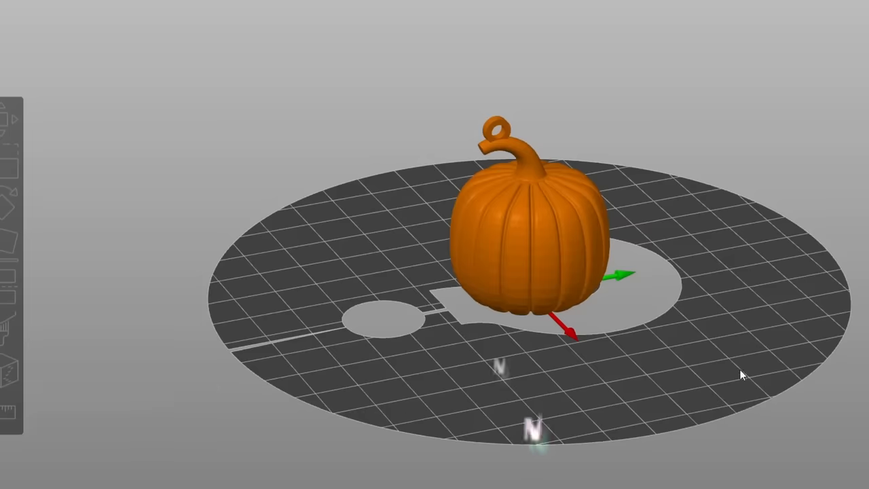
# Add a text part to the pumpkin and enable Use surface so it wraps the curved shell
pyautogui.rightClick(516, 231)
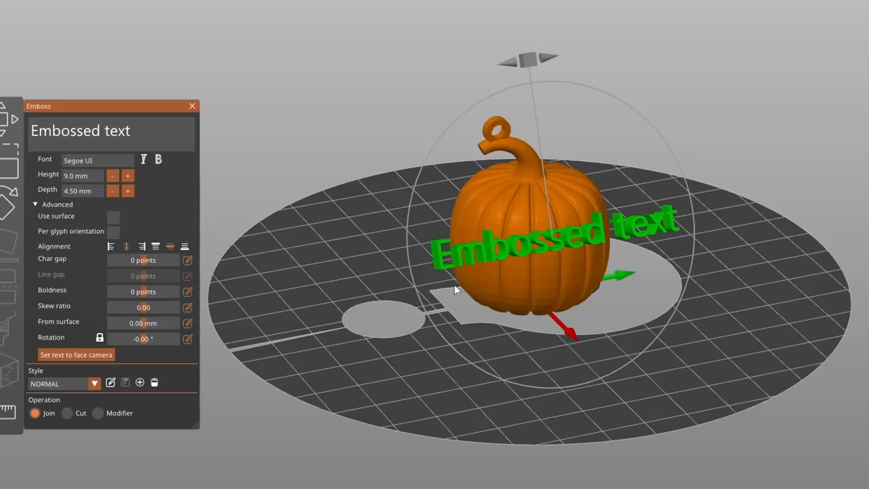
pyautogui.click(113, 216)
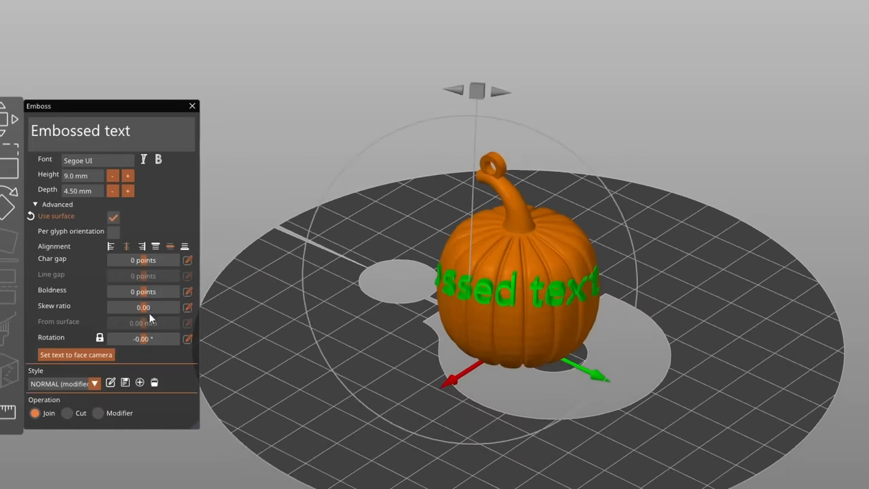
pyautogui.moveTo(88, 237)
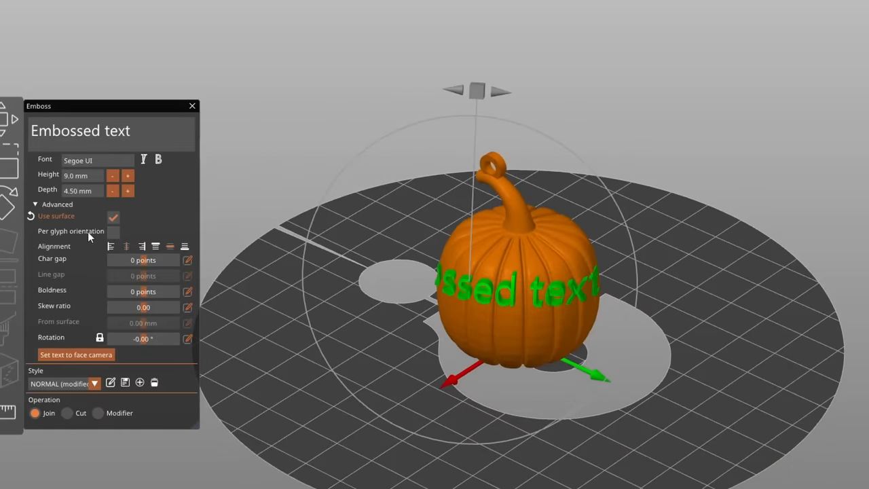
pyautogui.click(113, 231)
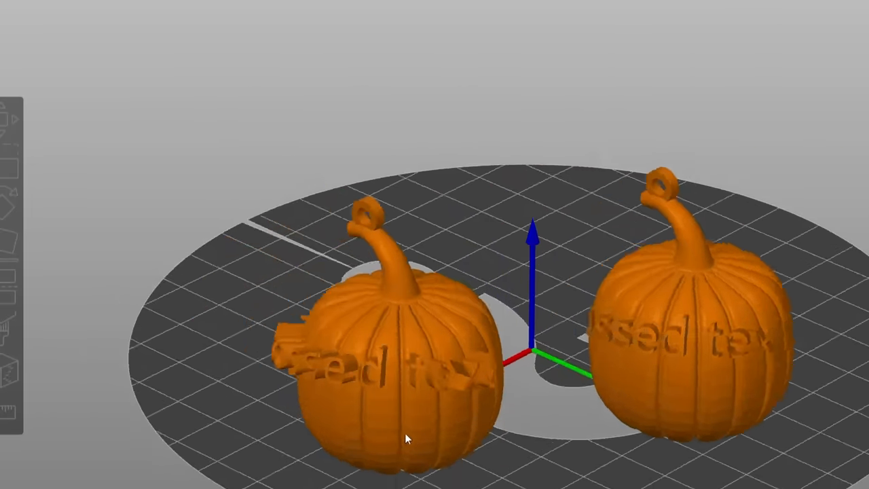
pyautogui.click(60, 25)
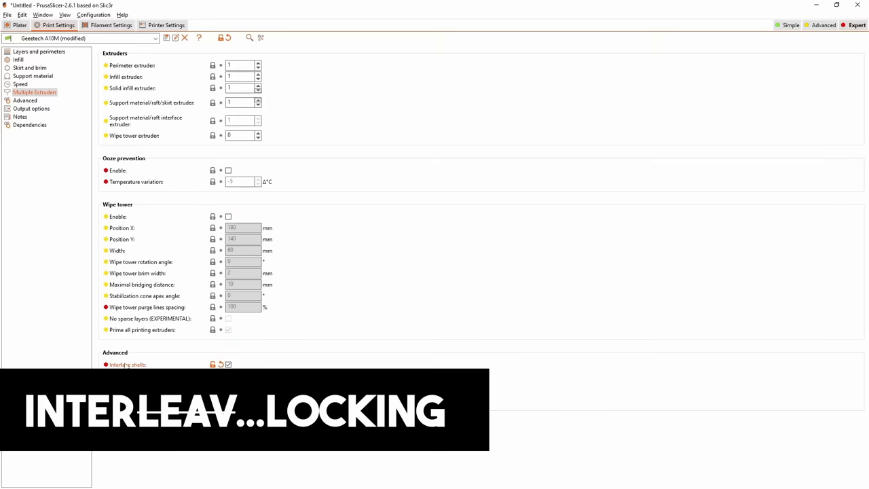
# Slice the two-material cylinder and preview its magenta and green regions
pyautogui.click(228, 365)
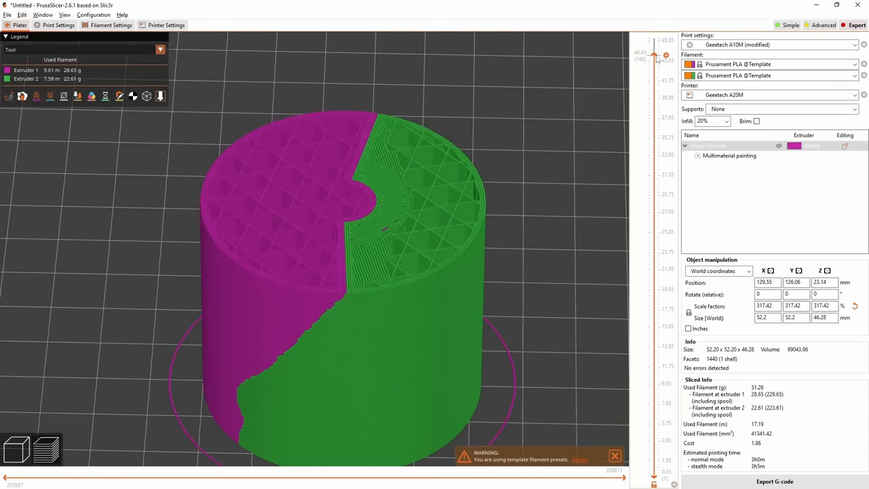
# Step through the sliced layers down to about 31.55 mm and back up
pyautogui.moveTo(655, 57); pyautogui.dragTo(655, 78)
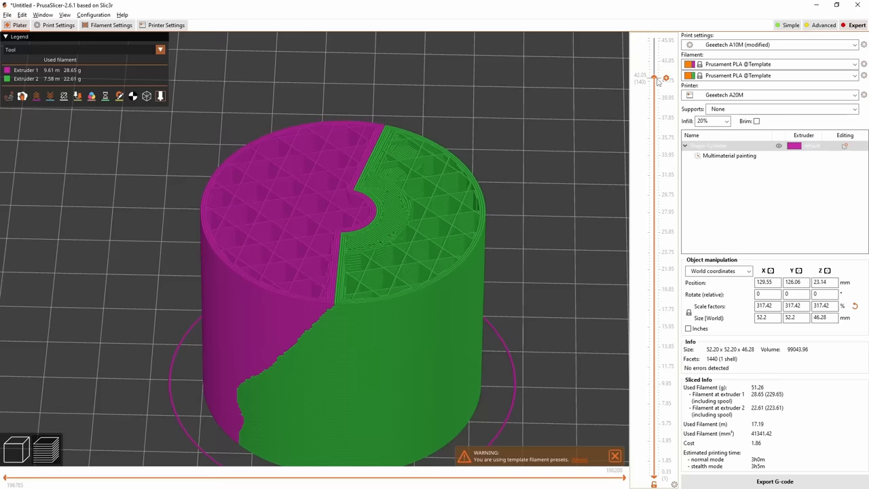
pyautogui.moveTo(665, 76); pyautogui.dragTo(665, 112)
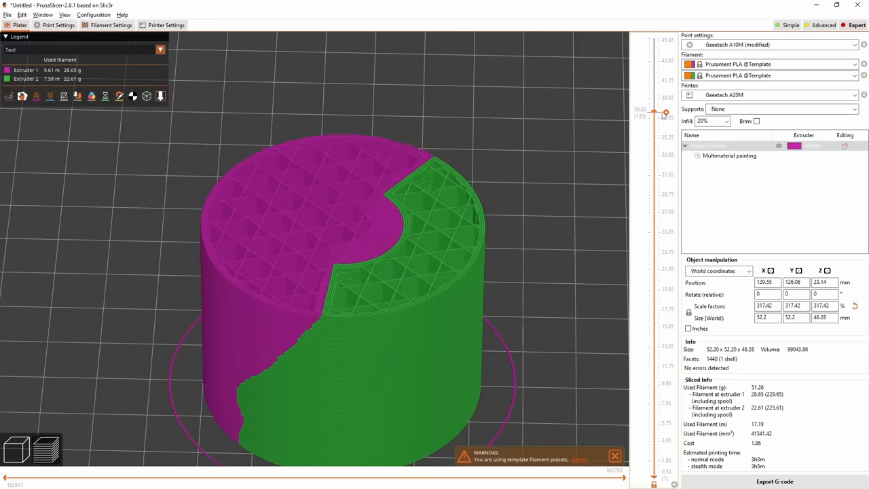
pyautogui.moveTo(655, 112); pyautogui.dragTo(665, 178)
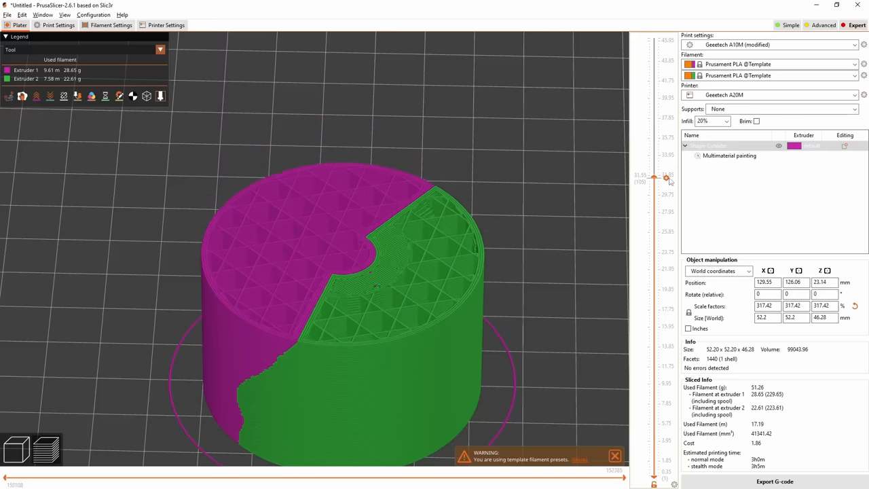
pyautogui.moveTo(665, 179); pyautogui.dragTo(666, 266)
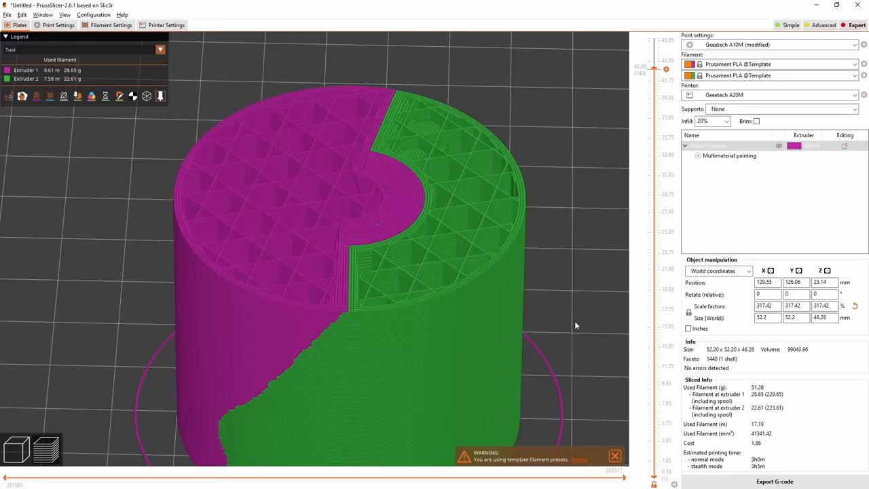
pyautogui.moveTo(354, 282)
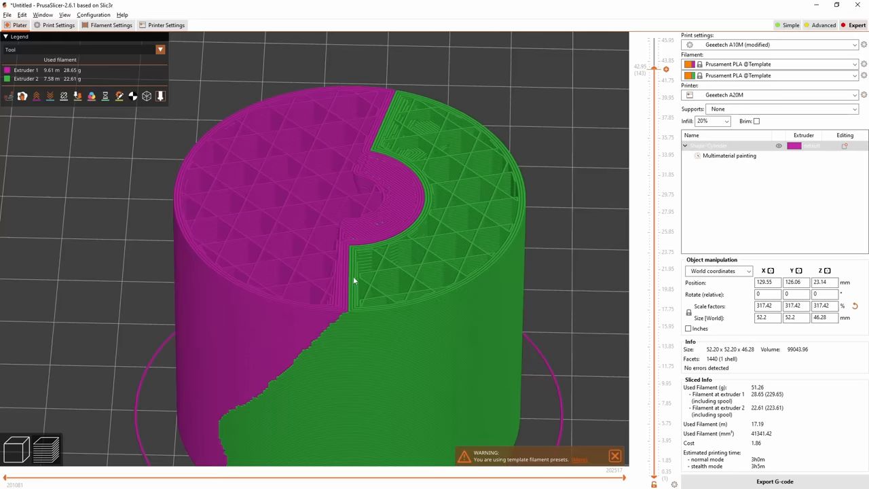
# Set segmented region width and interlocking depth in Multiple Extruders, re-slicing to 60.04 g
pyautogui.click(54, 26)
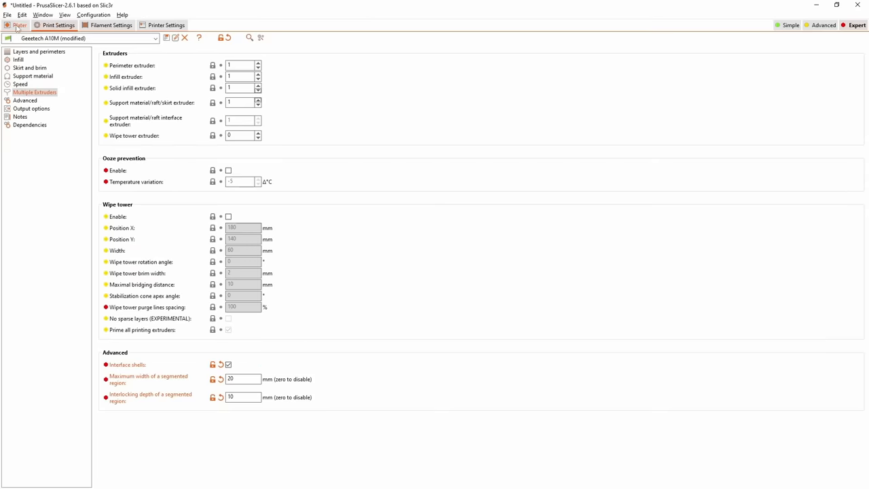
pyautogui.click(19, 25)
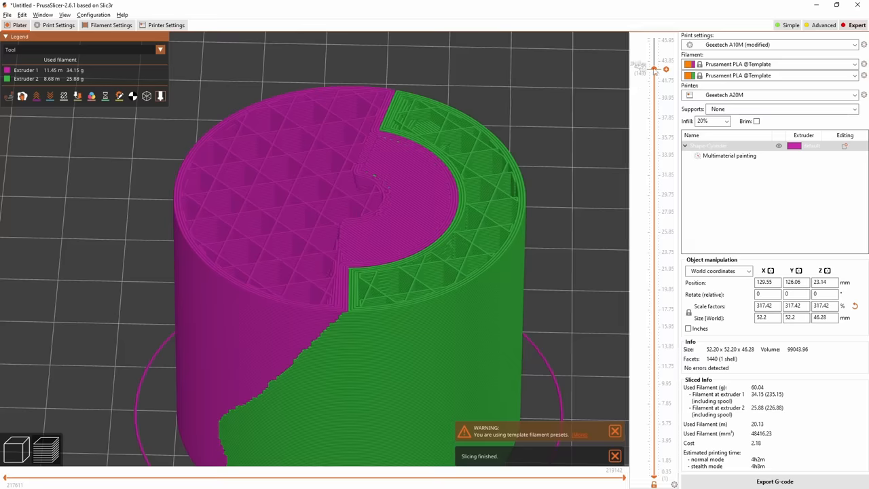